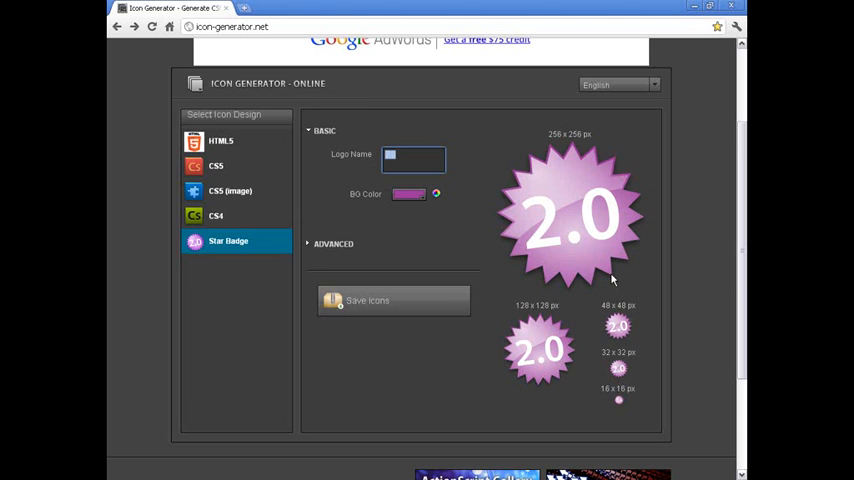
Step: Put the letter A on the Star Badge design and pick a cyan background colour
click(216, 215)
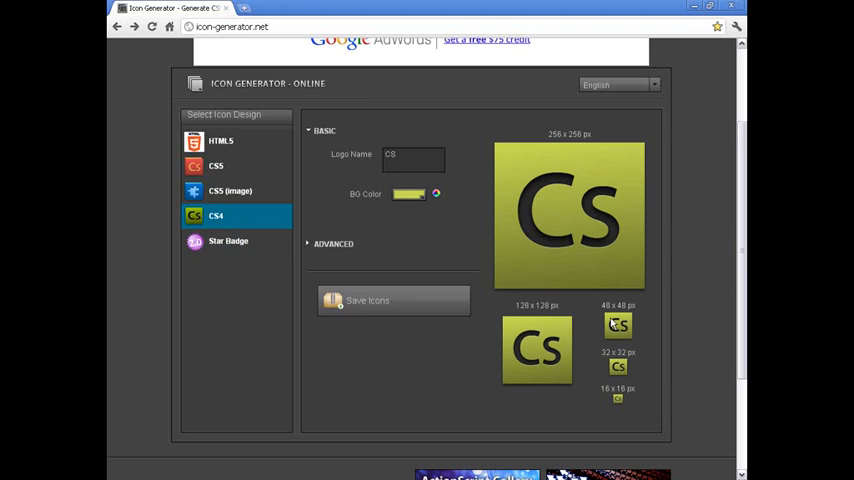
click(228, 240)
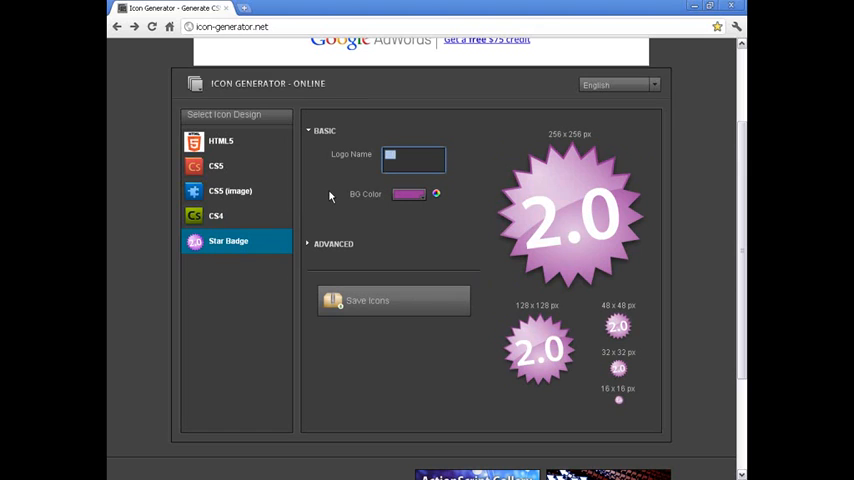
text(A)
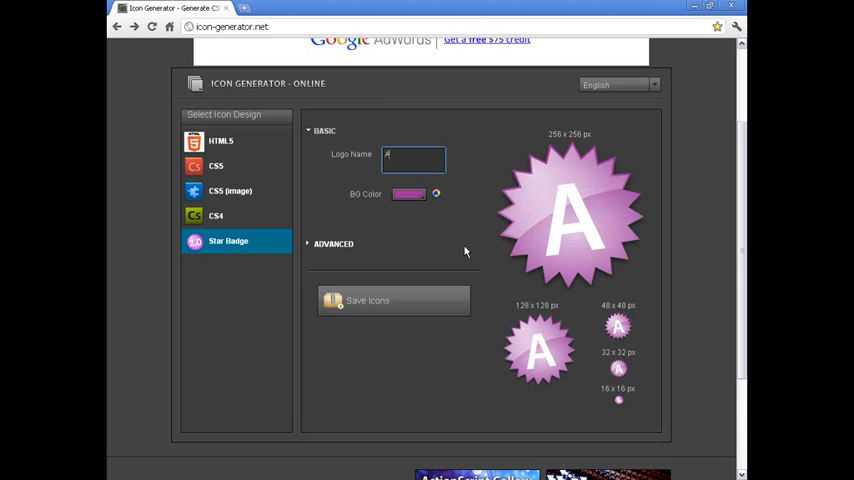
click(408, 194)
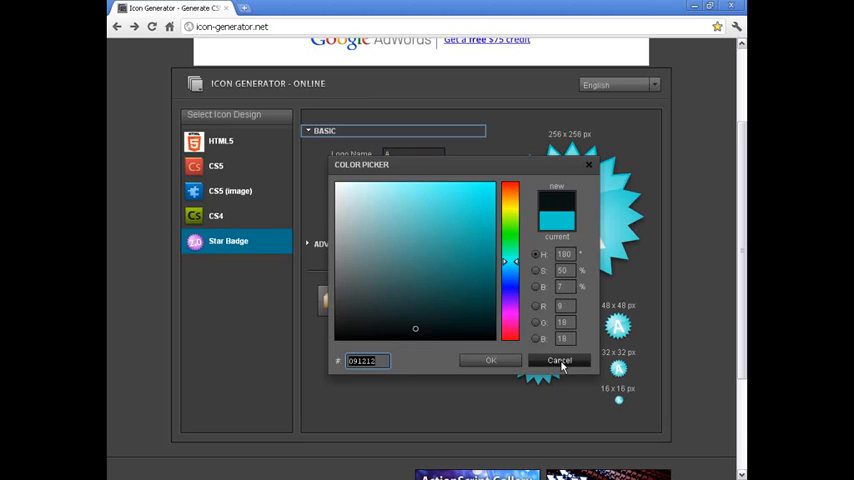
Step: Apply the cyan background to the A badge and switch to the CS4 design
click(559, 360)
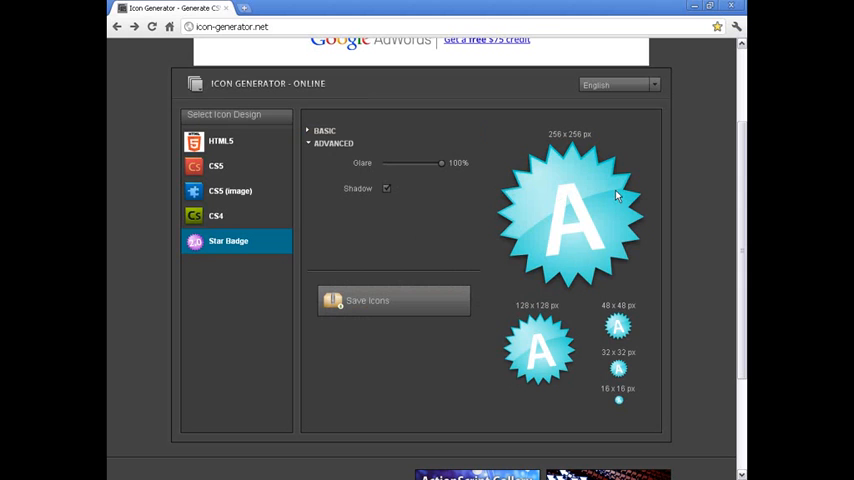
click(216, 216)
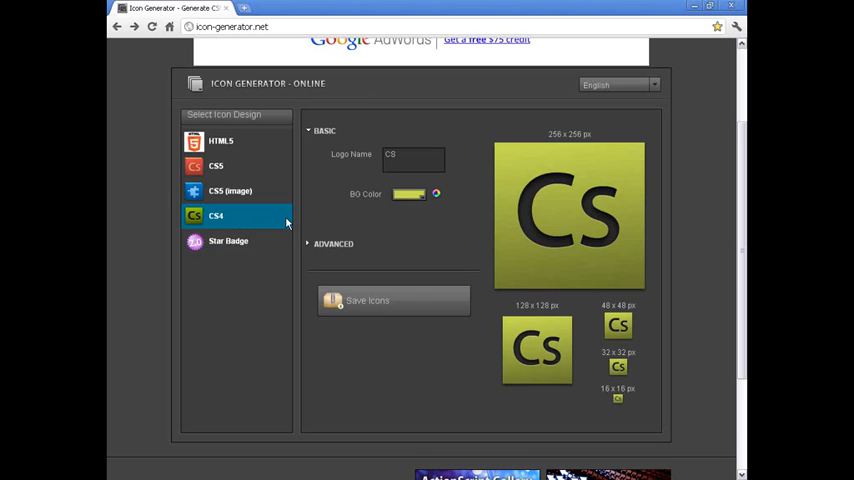
Step: Give the CS4 icon the letter W, a blue background, 200% contrast and 0% glare
text(W)
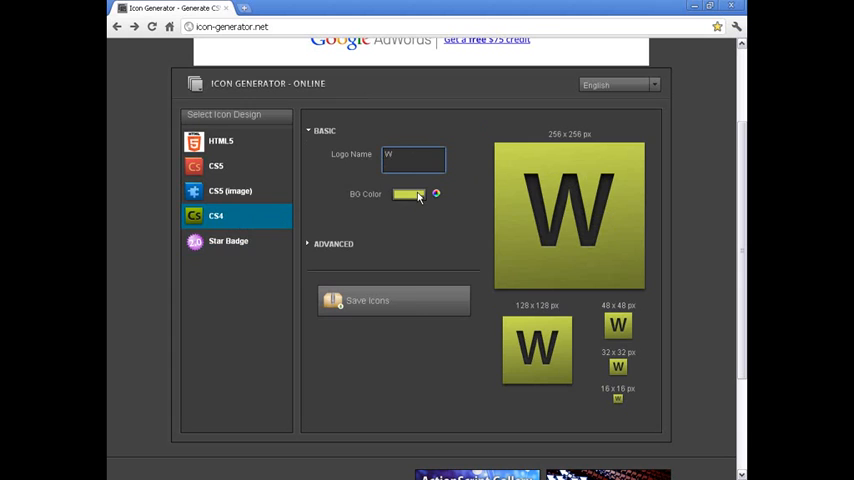
click(408, 194)
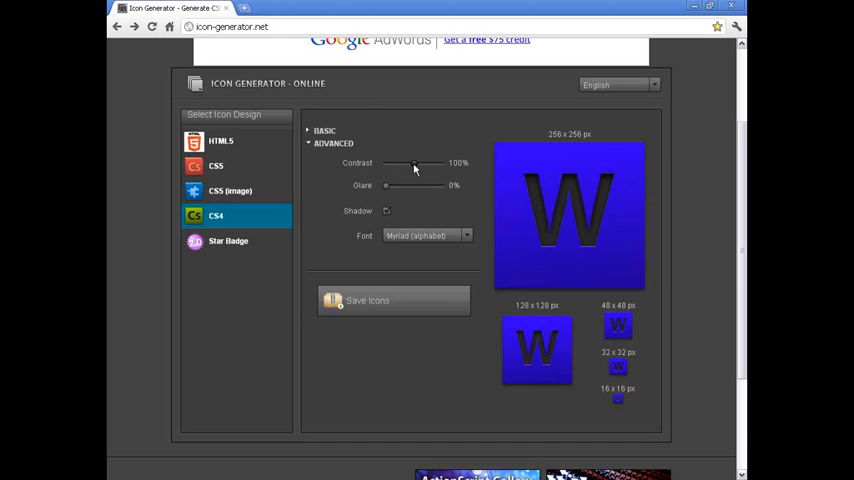
drag(411, 163, 441, 163)
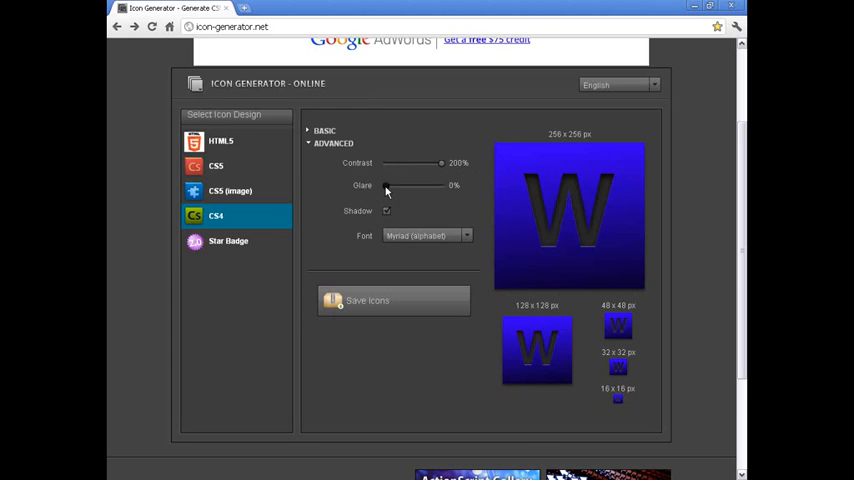
drag(385, 185, 440, 185)
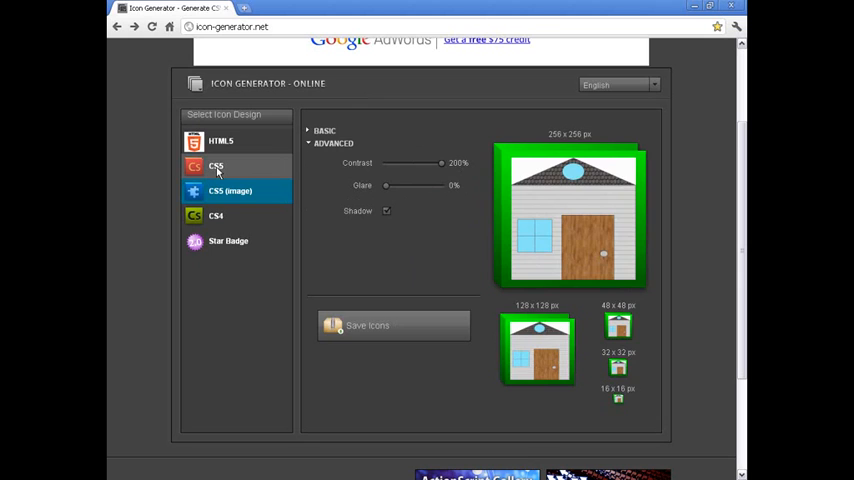
Step: Switch to the CSS5 icon design
click(216, 166)
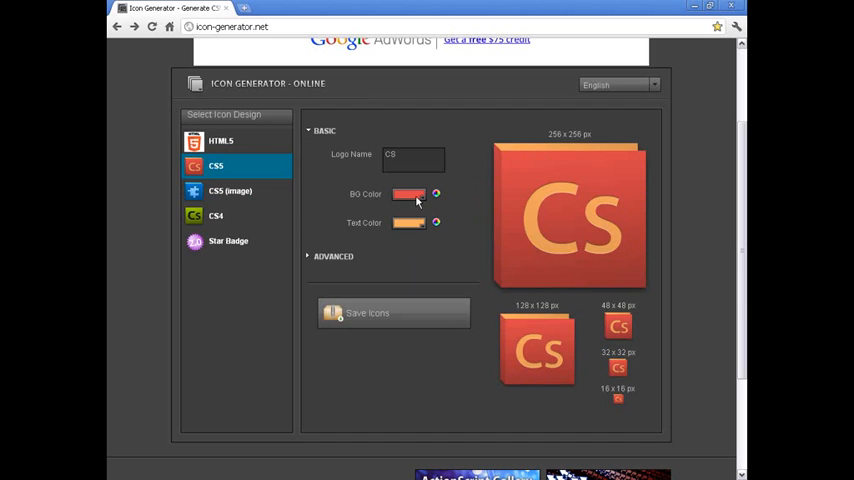
Step: Label the CSS5 icon 'QR', expand its advanced settings, and move to HTML5
text(QR)
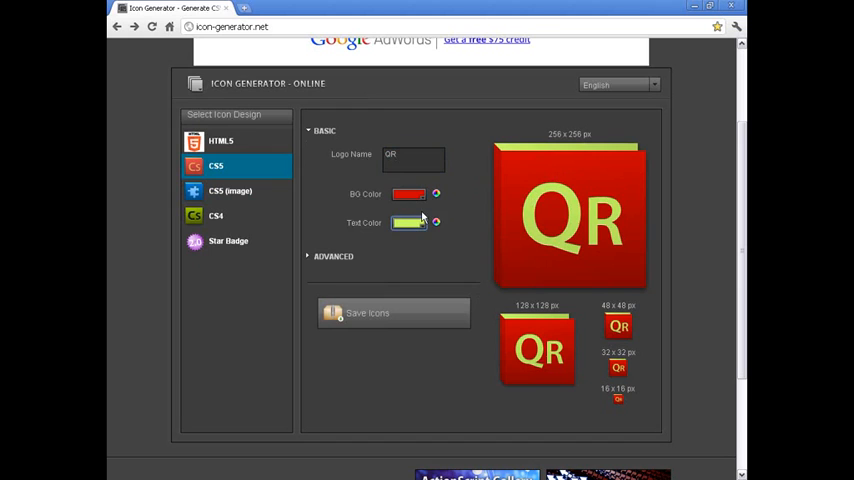
click(333, 143)
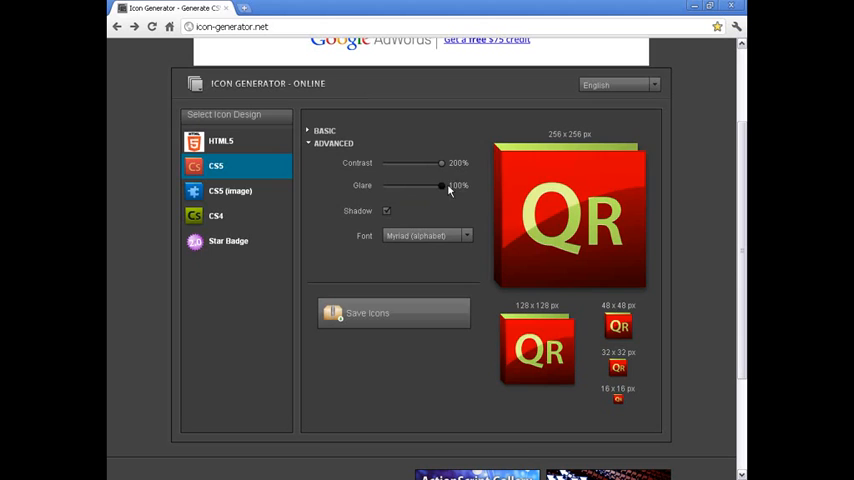
click(220, 141)
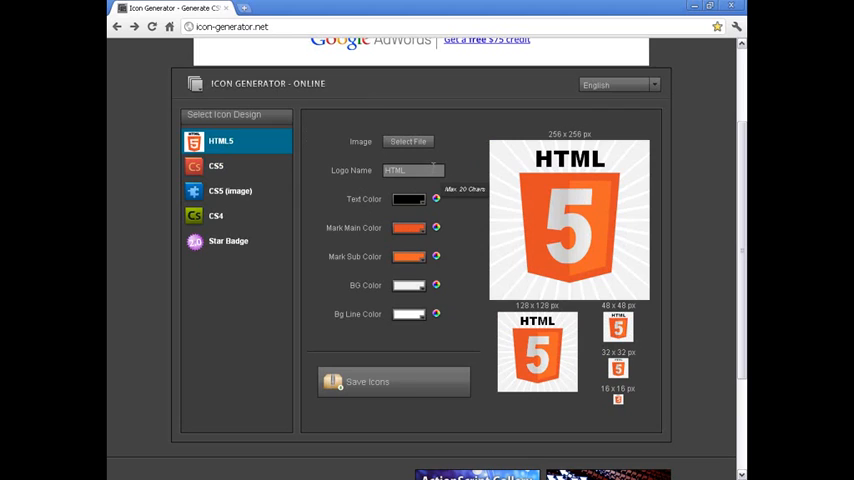
mouse_move(645, 208)
text(WWW)
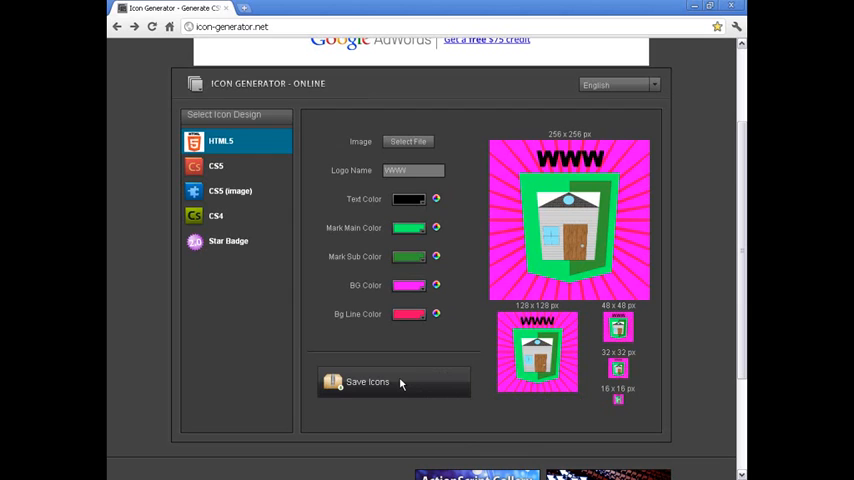
Step: Save the icon set as a zip and extract it into its own folder
click(367, 382)
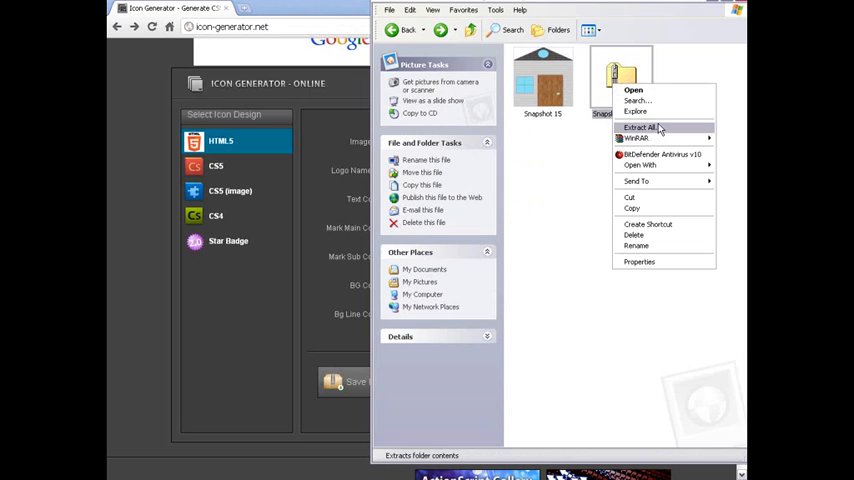
mouse_move(636, 138)
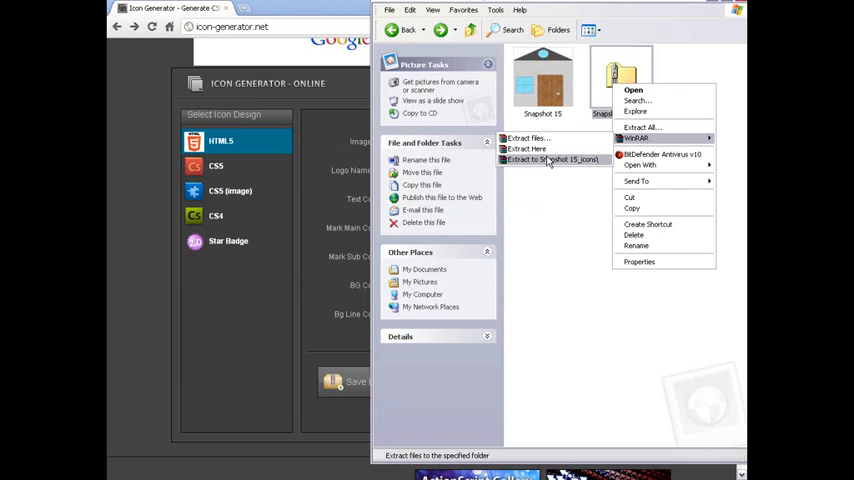
click(552, 160)
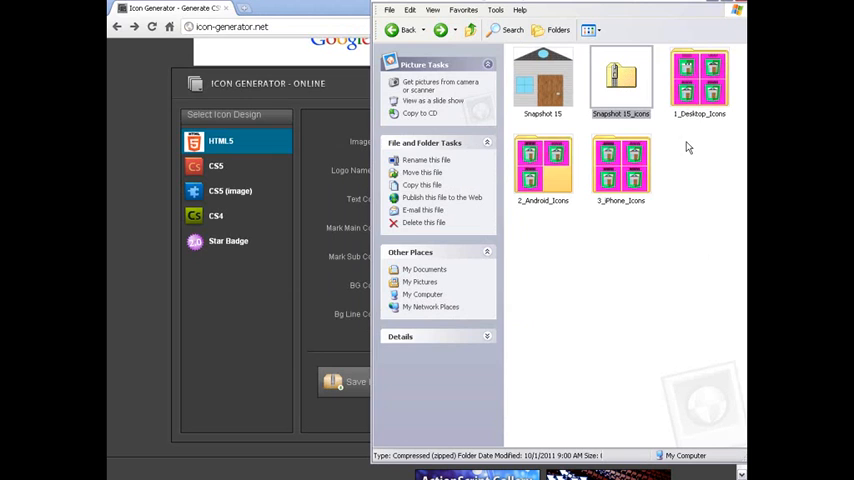